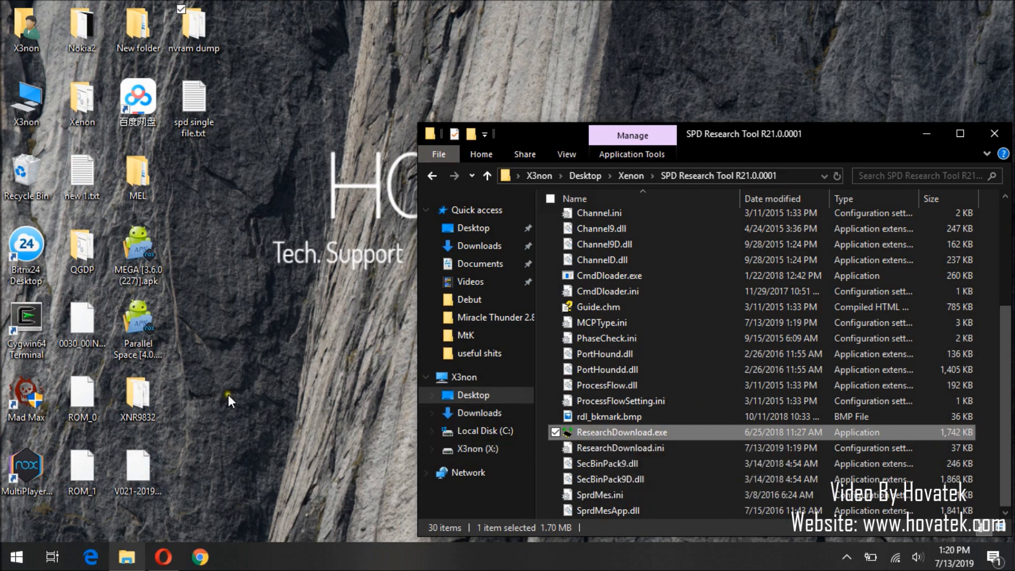
Select the V021-20190521.pac file, bring up the tool tutorial and ResearchDownload's context menu.
click(137, 469)
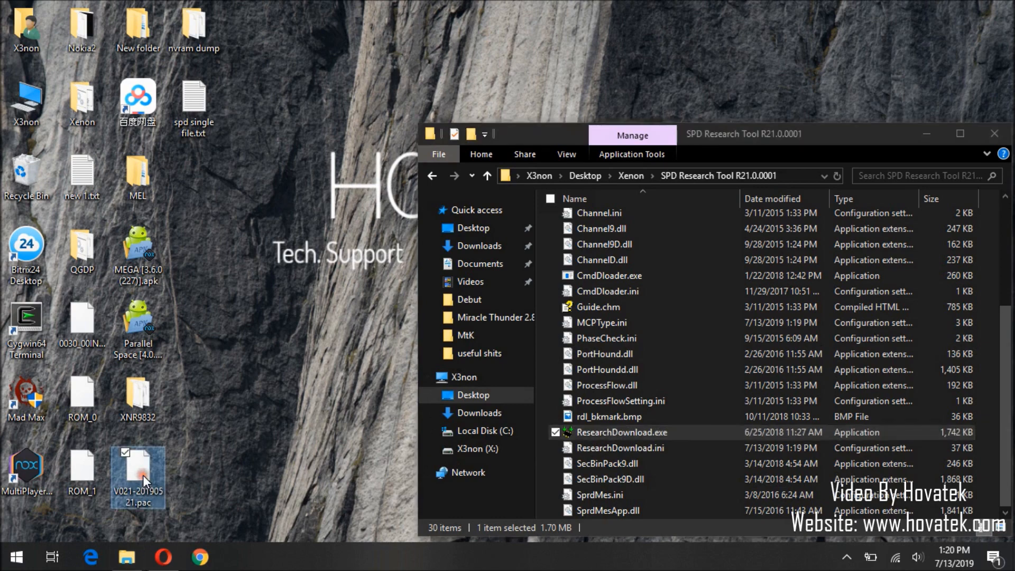
mouse_move(170, 544)
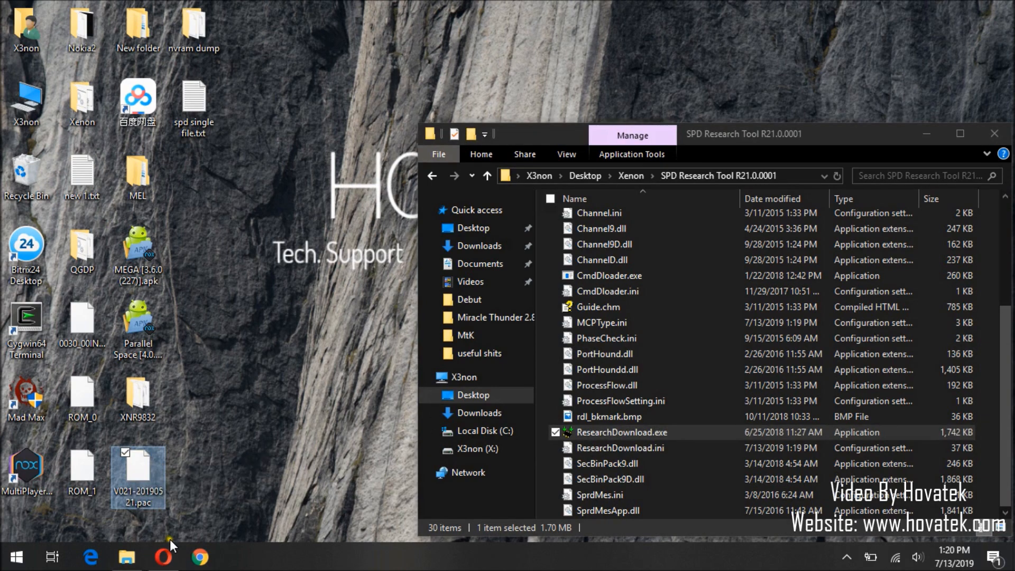
click(163, 556)
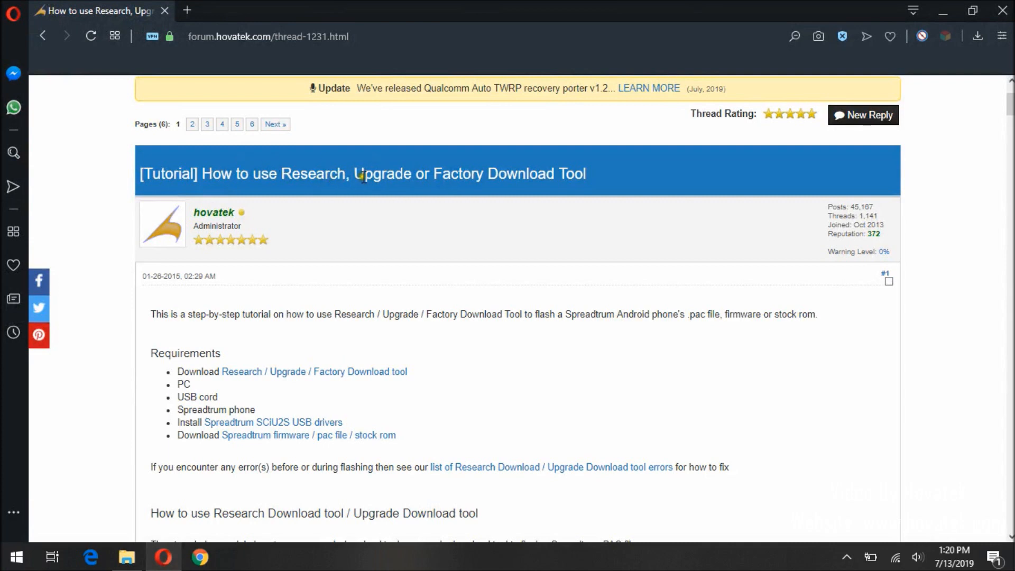
mouse_move(457, 174)
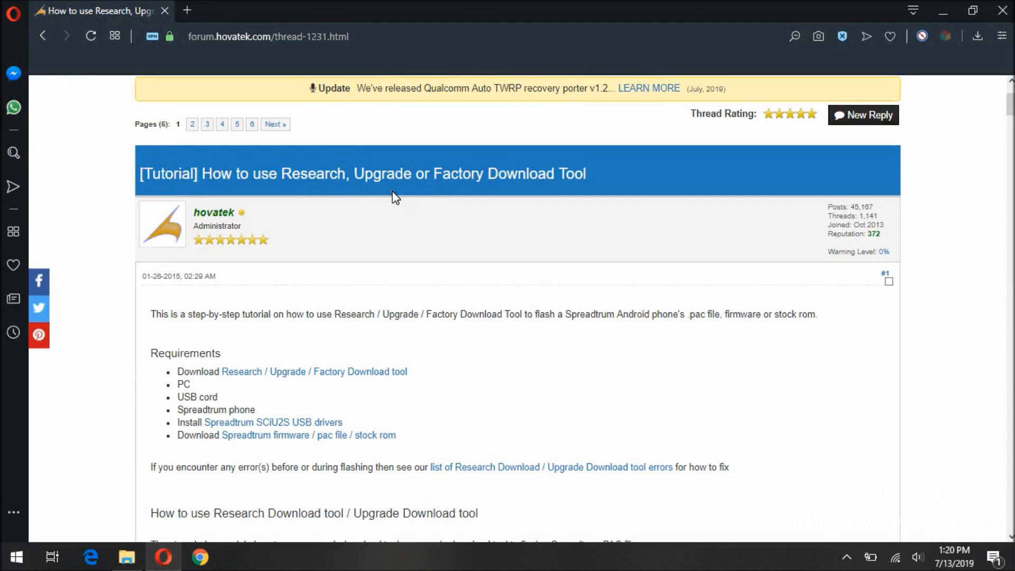
mouse_move(335, 173)
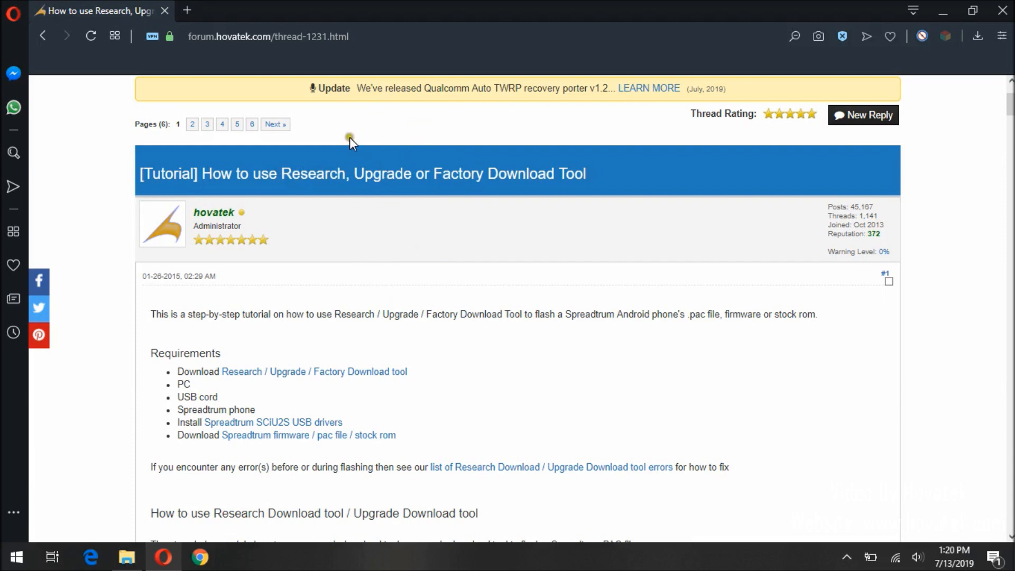
mouse_move(369, 341)
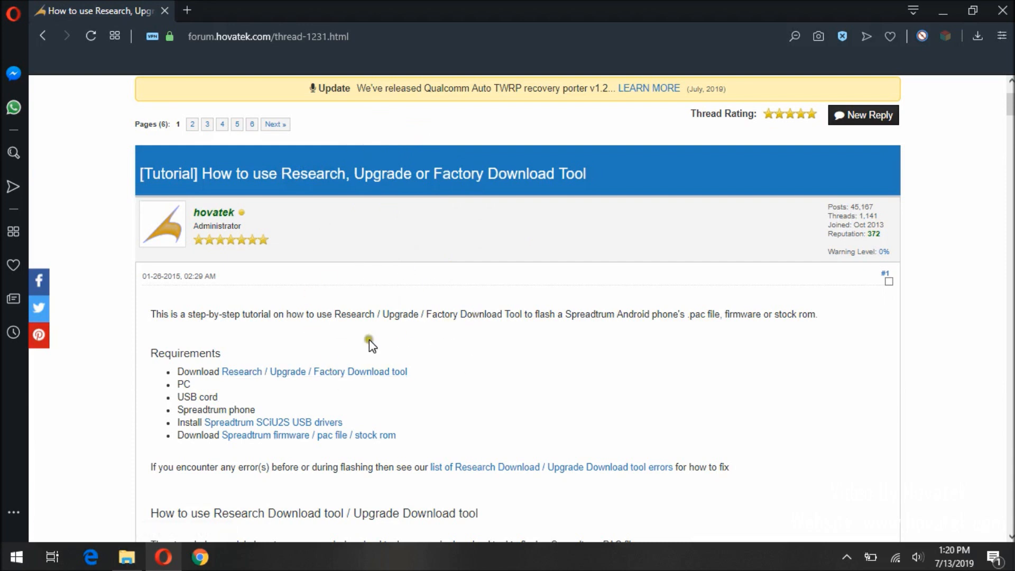
mouse_move(330, 371)
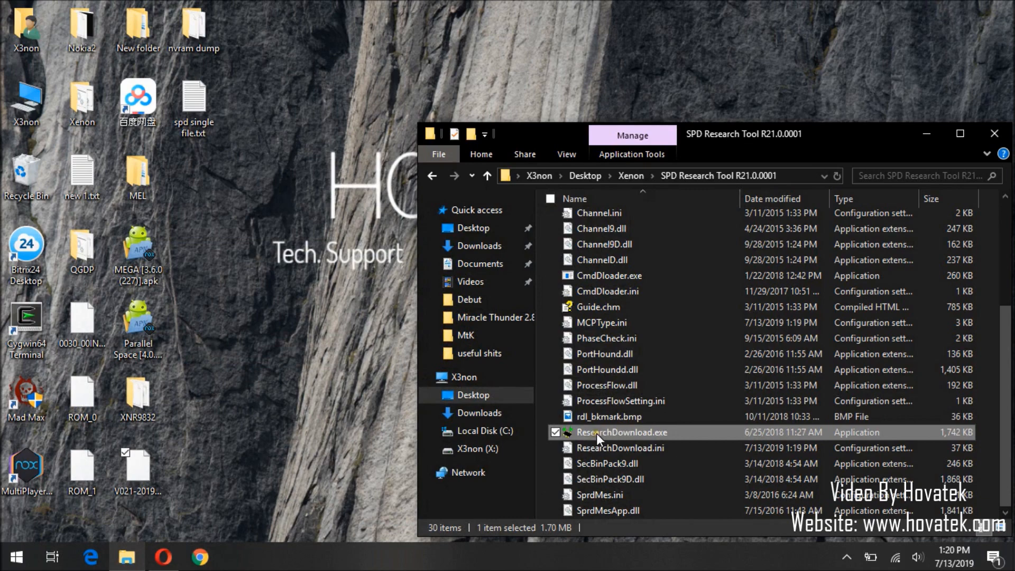
right_click(623, 431)
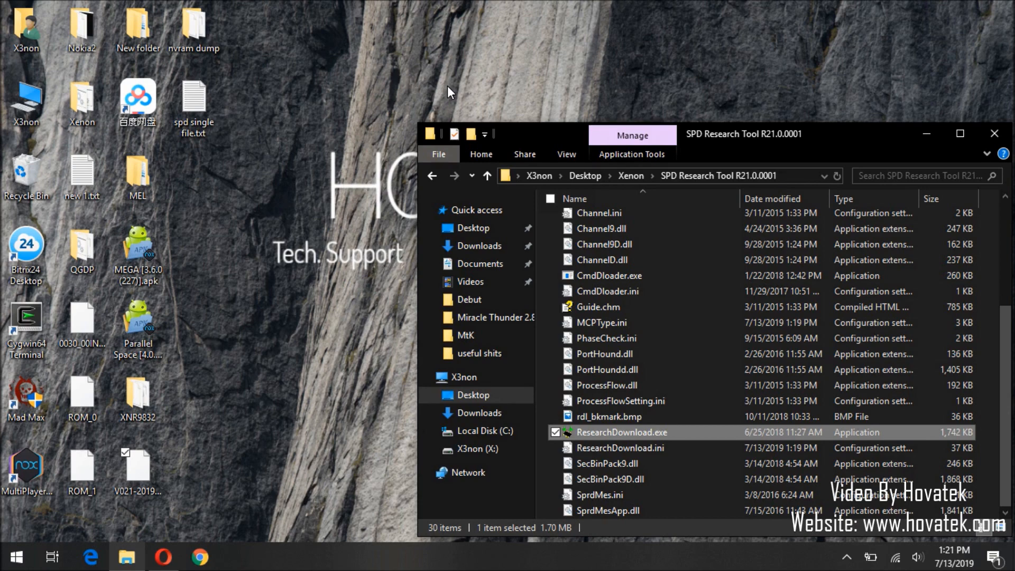
Launch ResearchDownload.exe and decline loading the latest pac file.
double_click(607, 432)
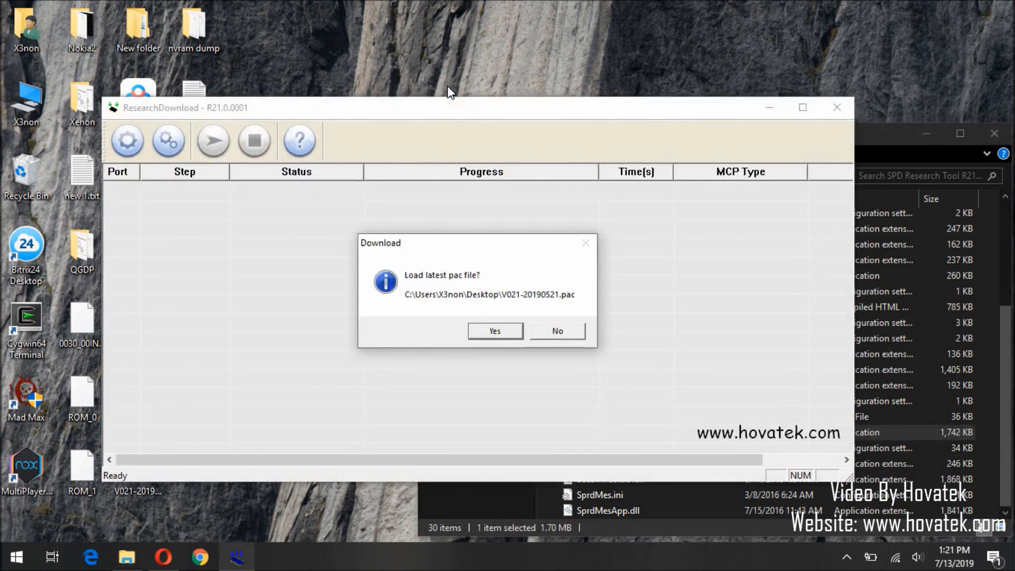
click(557, 331)
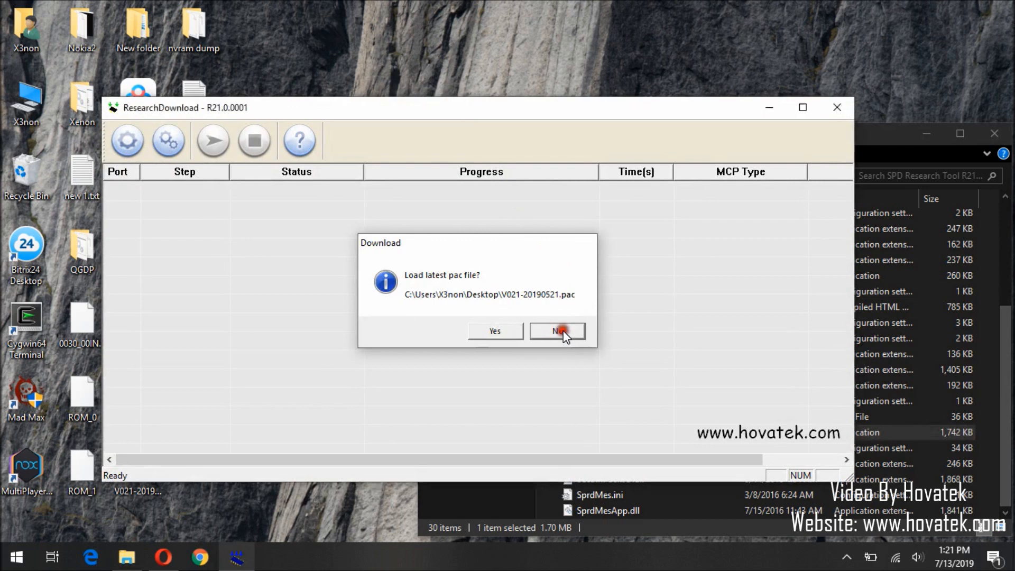
click(557, 331)
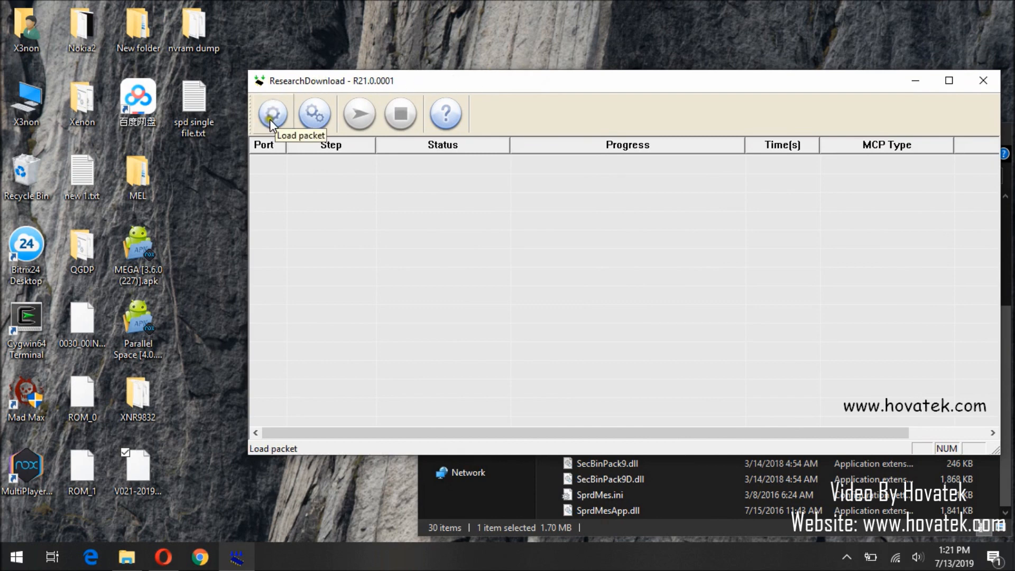
Load V021-20190521.pac from the Desktop as the firmware packet.
click(271, 113)
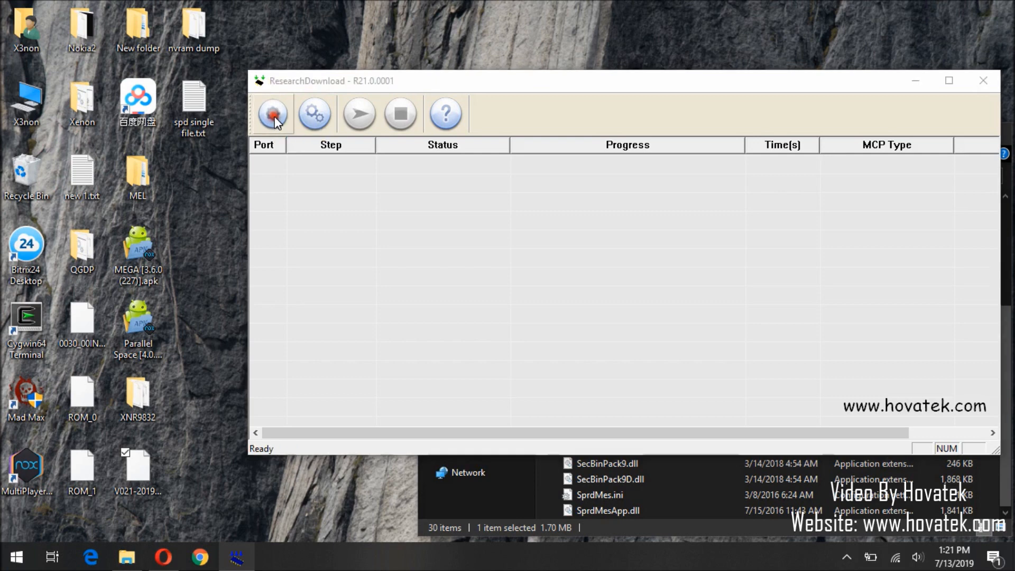
click(272, 113)
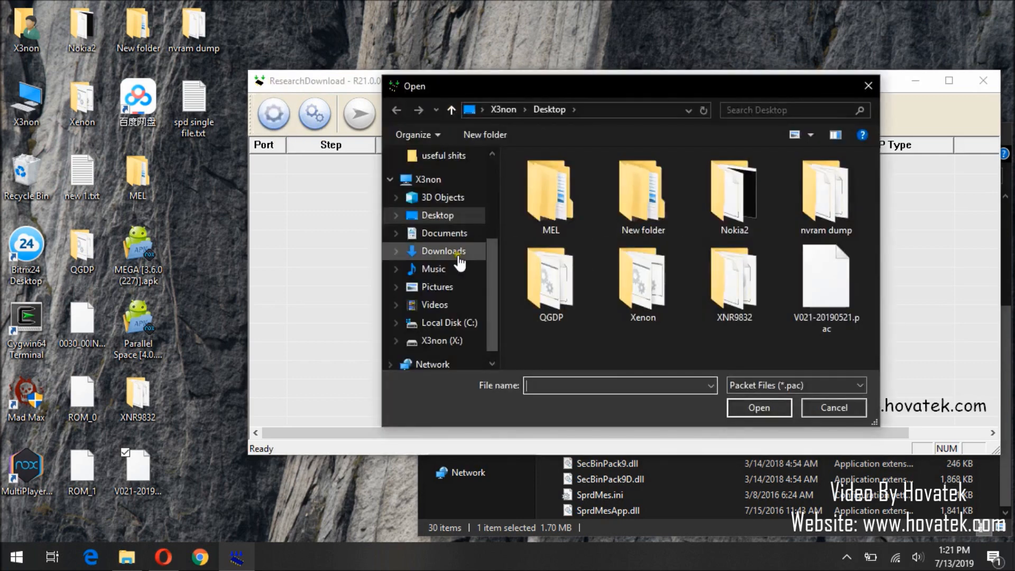
click(825, 279)
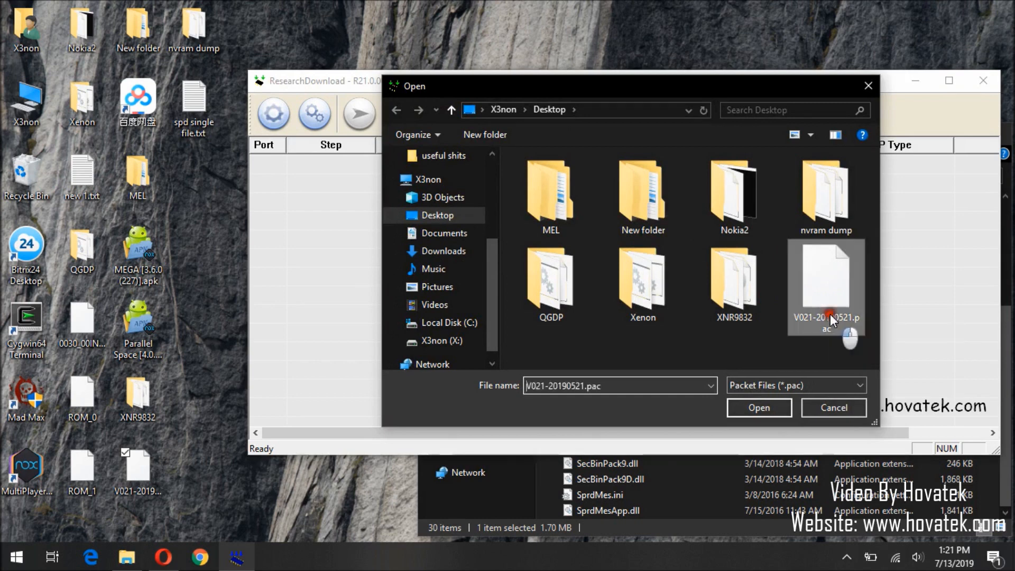
mouse_move(836, 330)
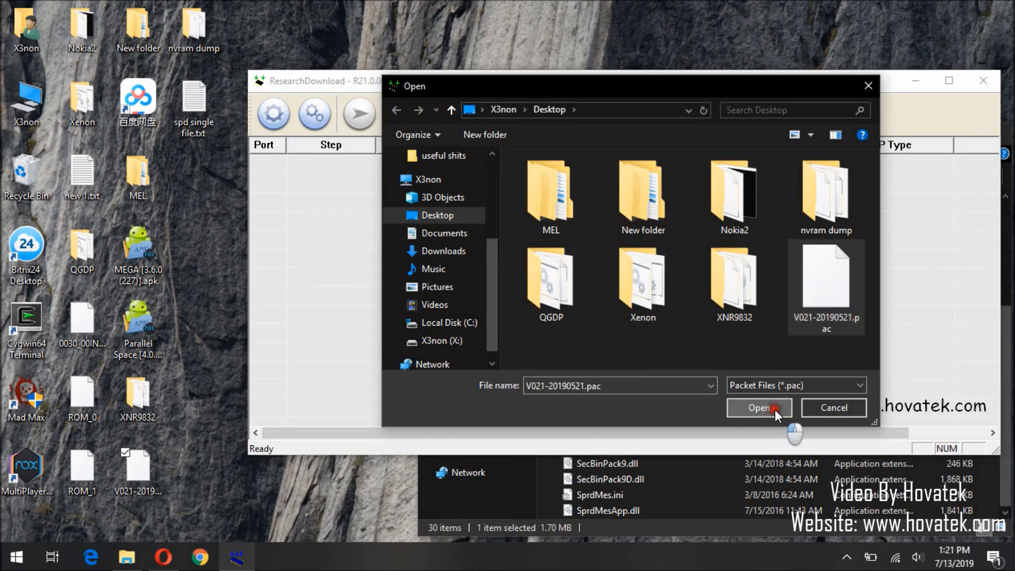
click(758, 407)
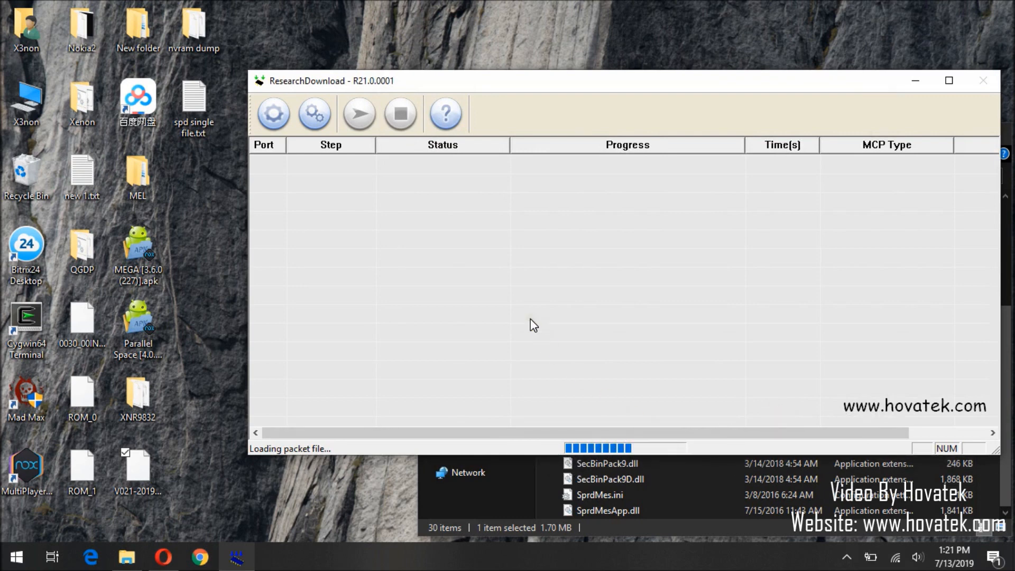
mouse_move(231, 46)
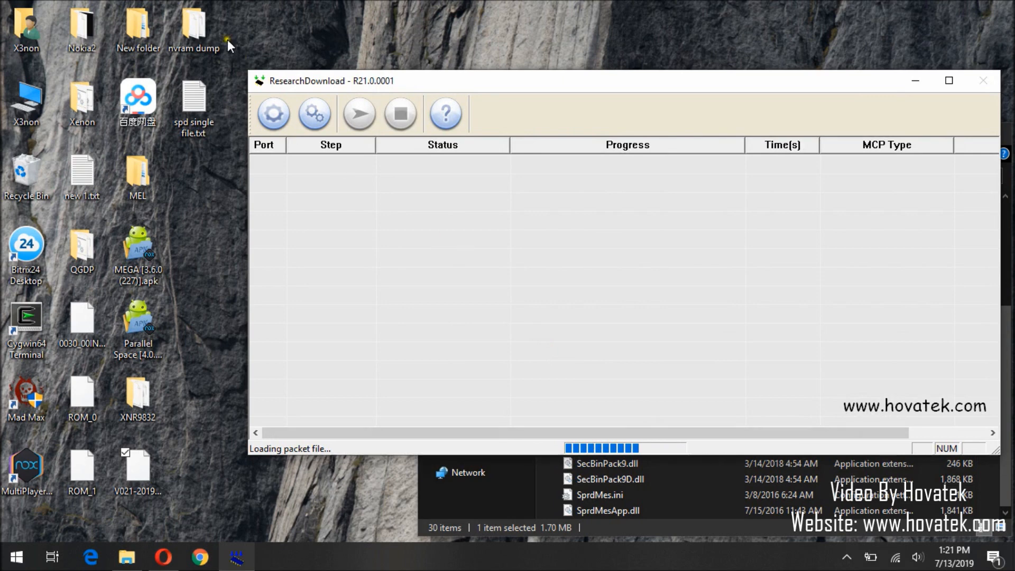
click(194, 29)
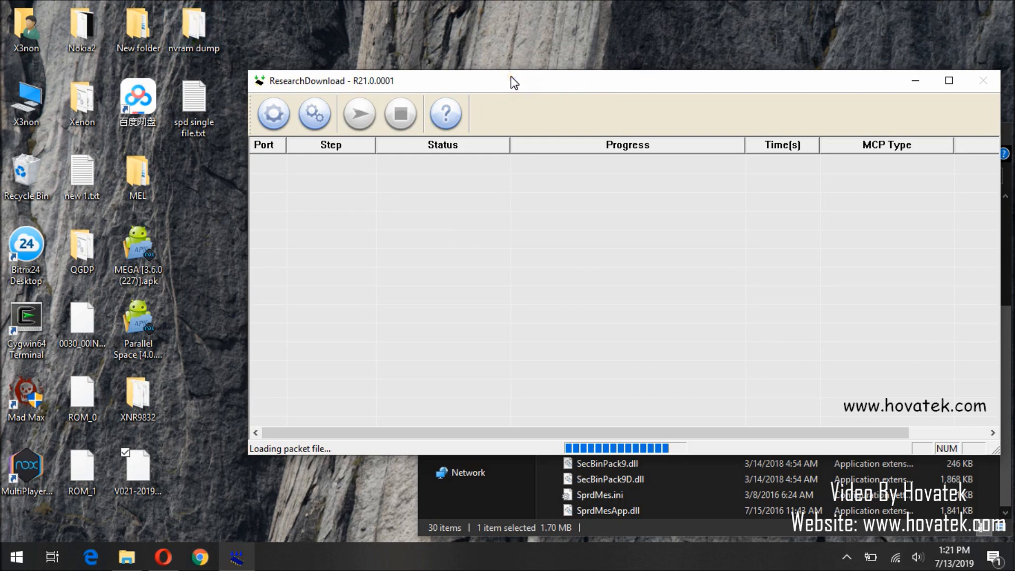
click(194, 104)
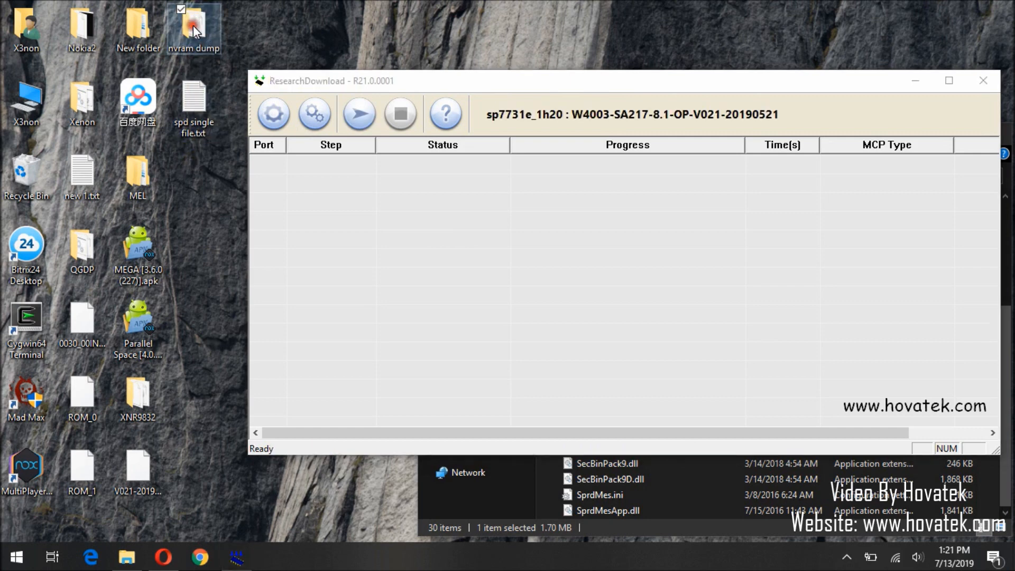
Open the nvram dump folder showing prodnv and w_fixnv1, then return to ResearchDownload.
double_click(193, 30)
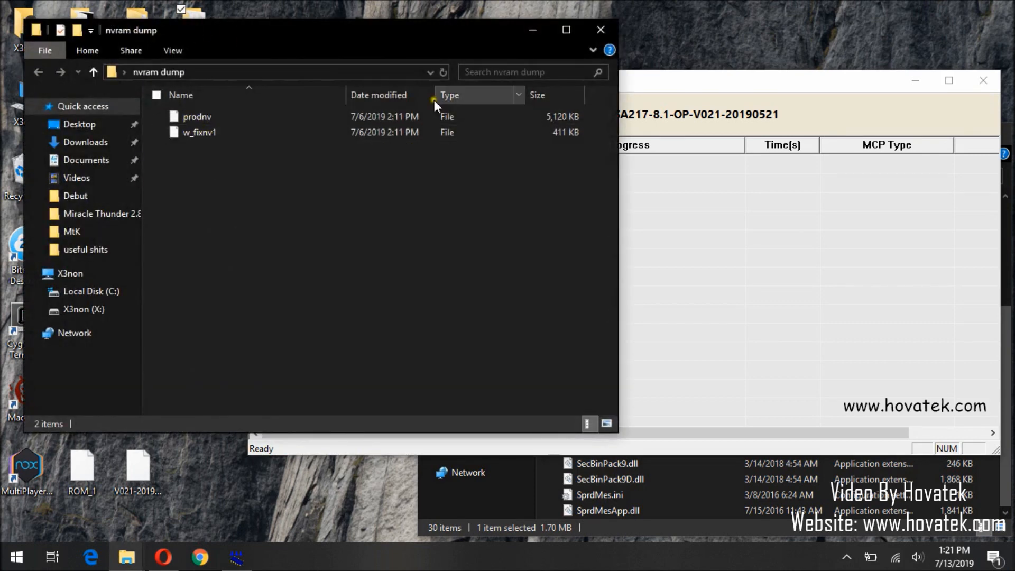
click(237, 557)
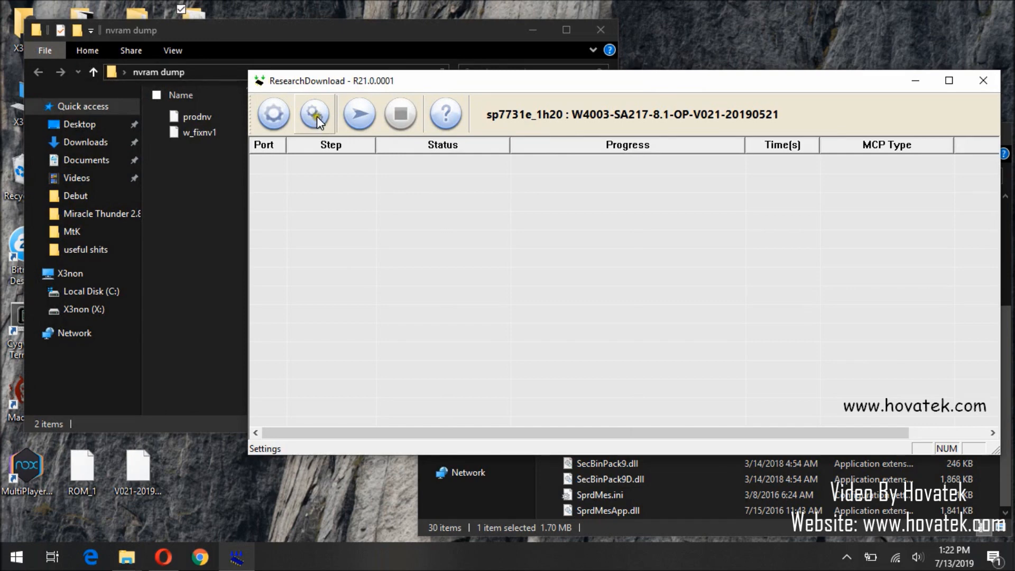
Open the download settings and untick SPL_LOADER, VBMETA and Modem_W.
click(314, 114)
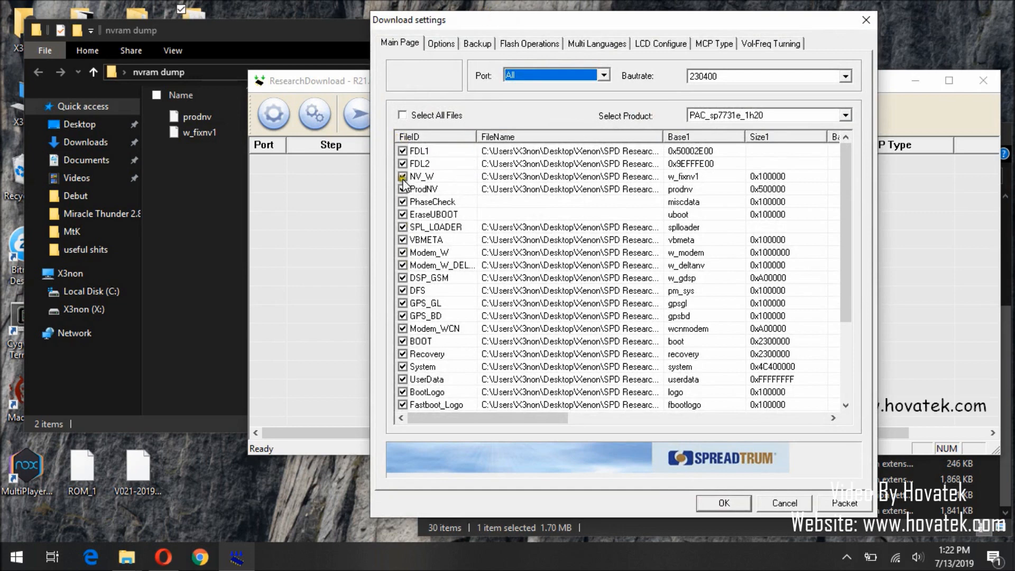
click(196, 117)
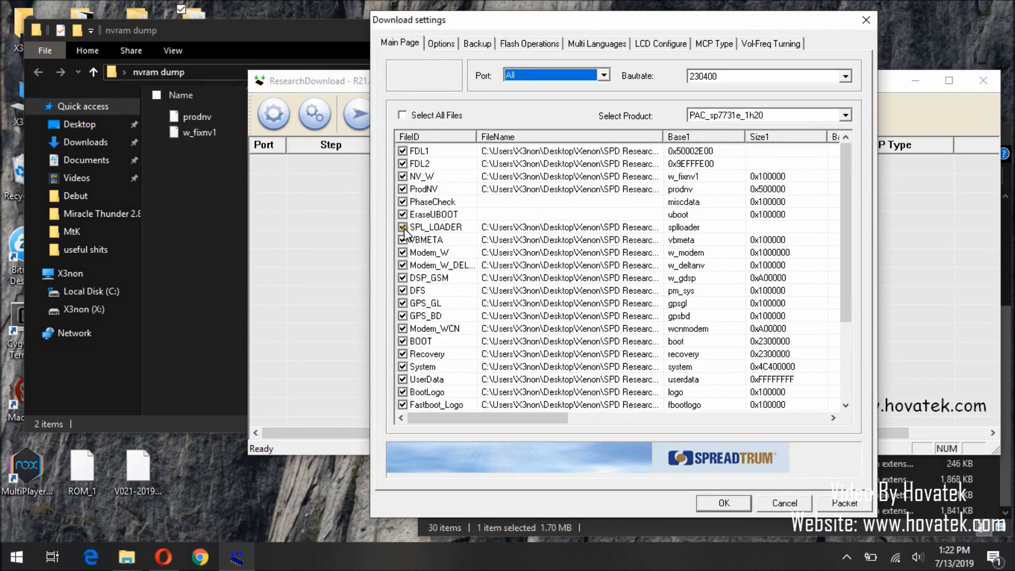
click(402, 226)
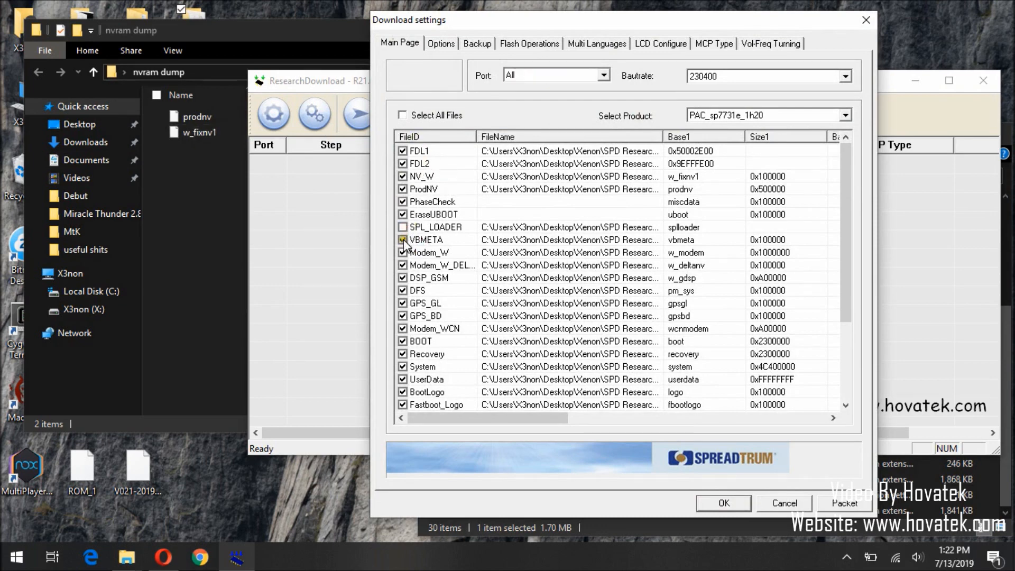
click(402, 240)
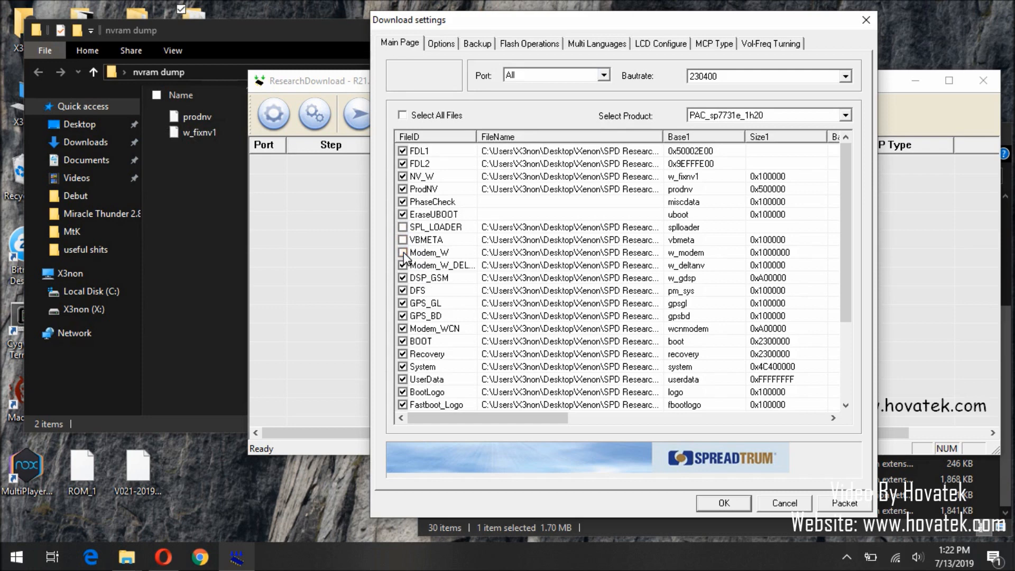
click(401, 115)
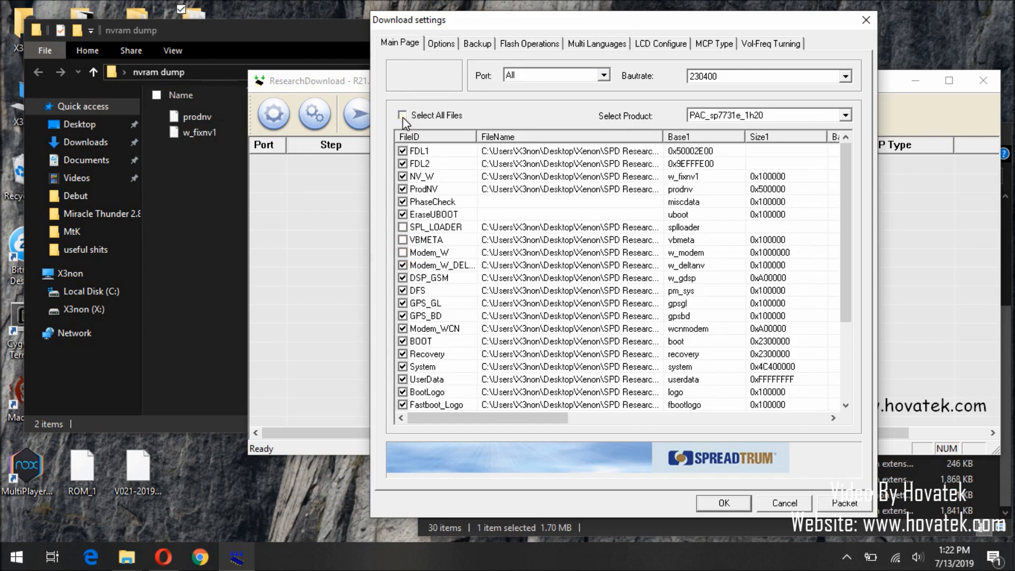
Untick all files, then tick only ProdNV and NV_W for flashing.
click(401, 115)
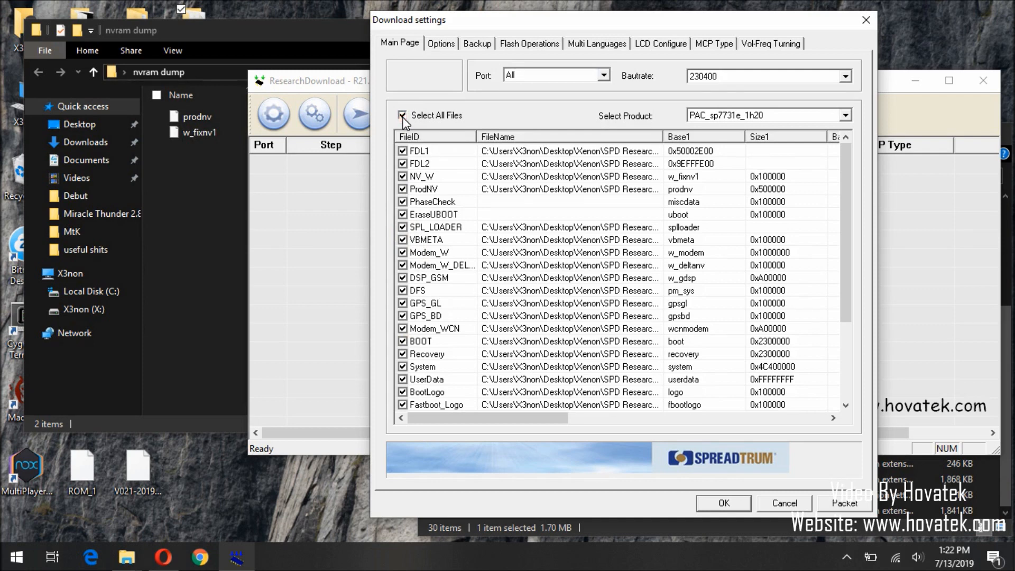
click(402, 116)
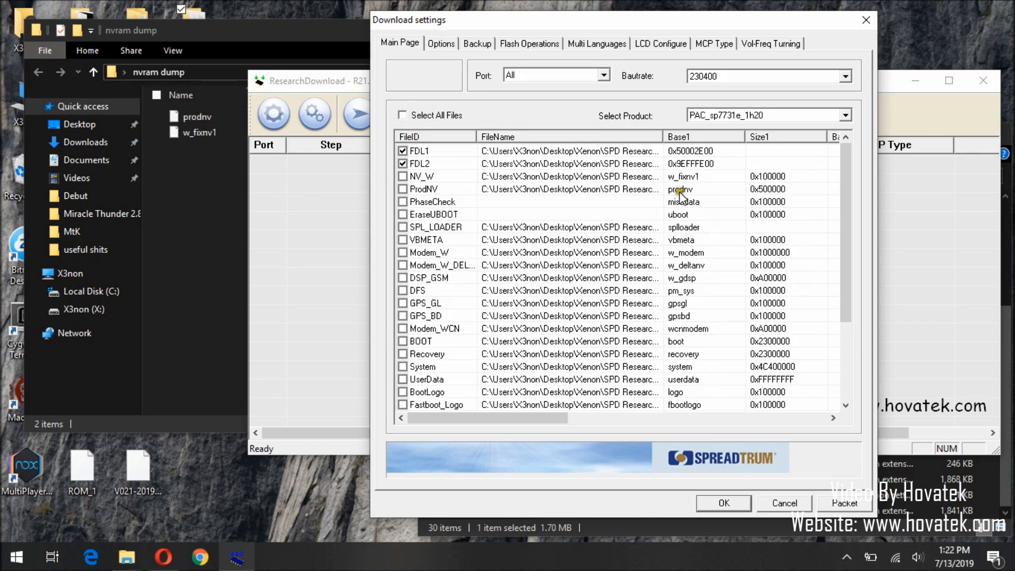
click(401, 189)
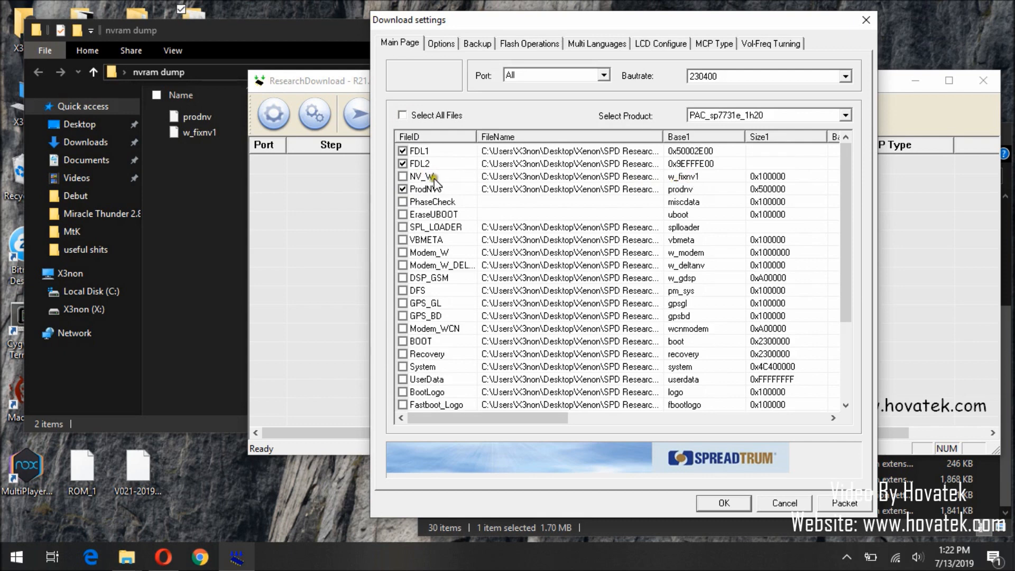
click(401, 176)
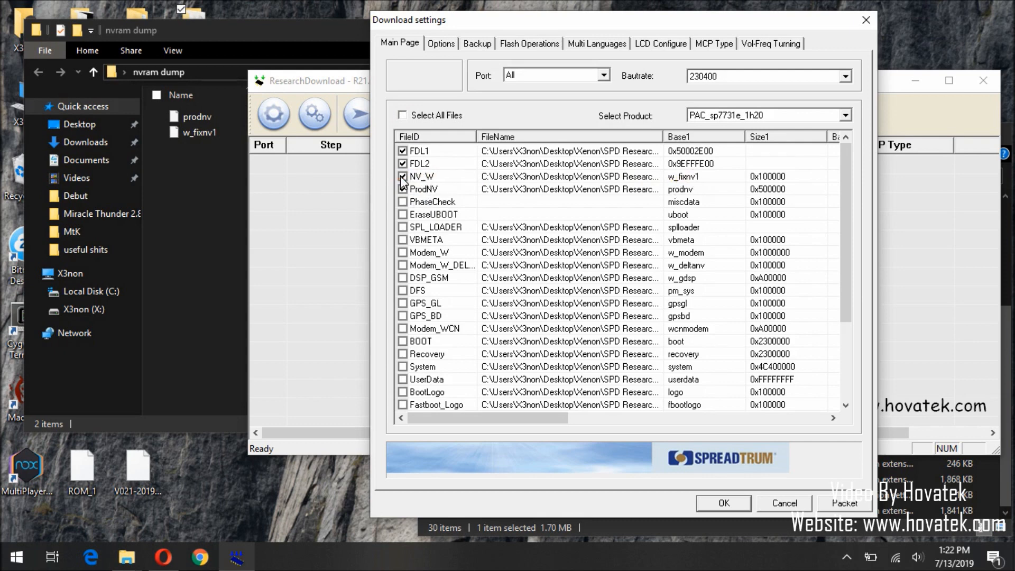
click(401, 189)
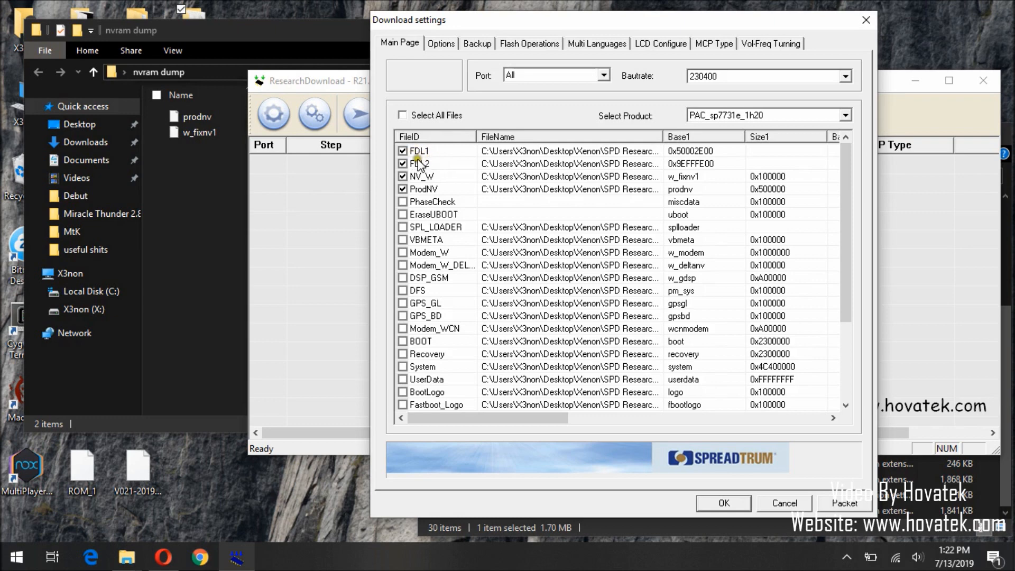
mouse_move(463, 152)
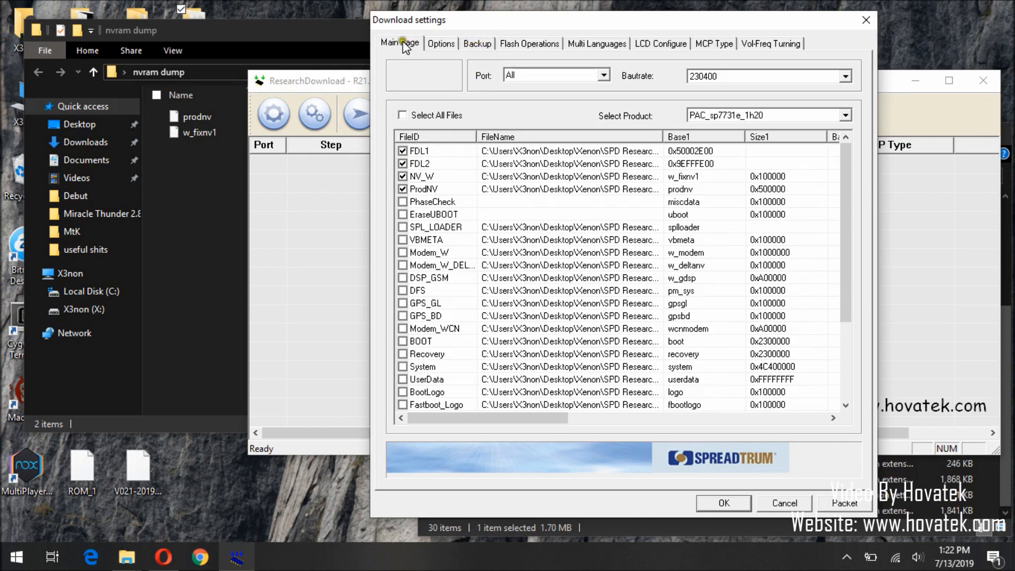
Untick NV_W, ProdNV and PhaseCheck in the File Backup list, then return to the file list.
click(199, 132)
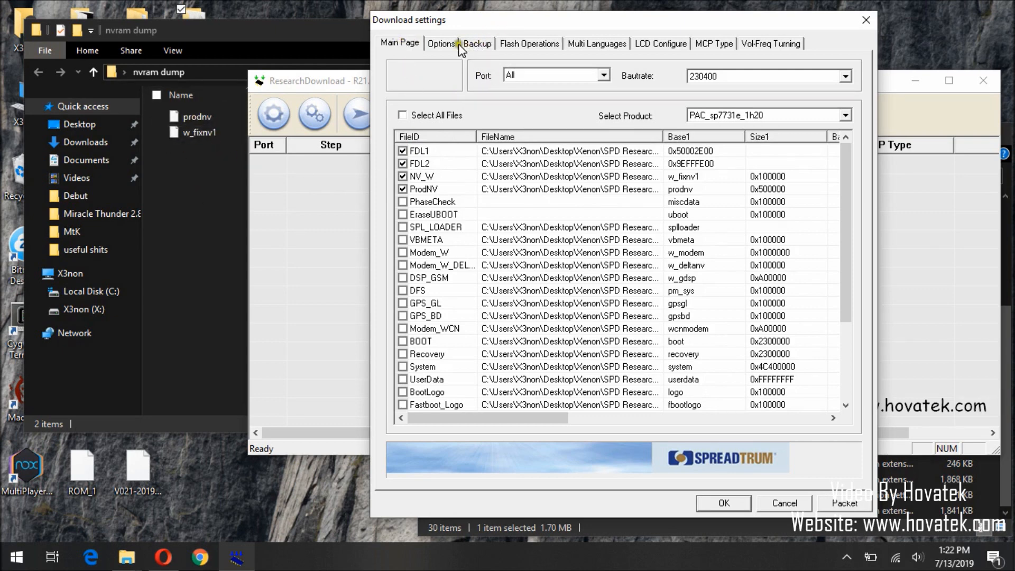
mouse_move(482, 51)
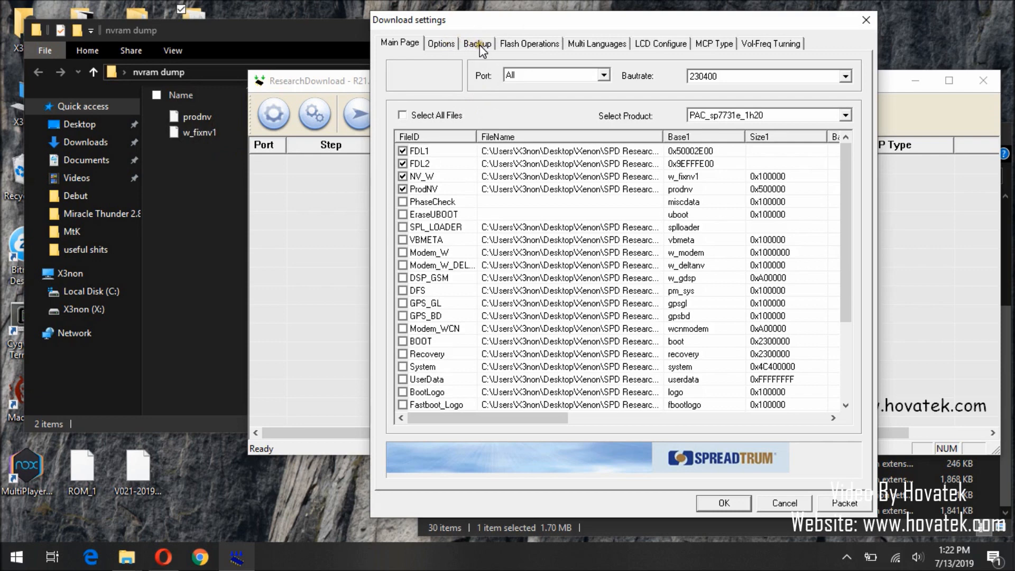
click(476, 43)
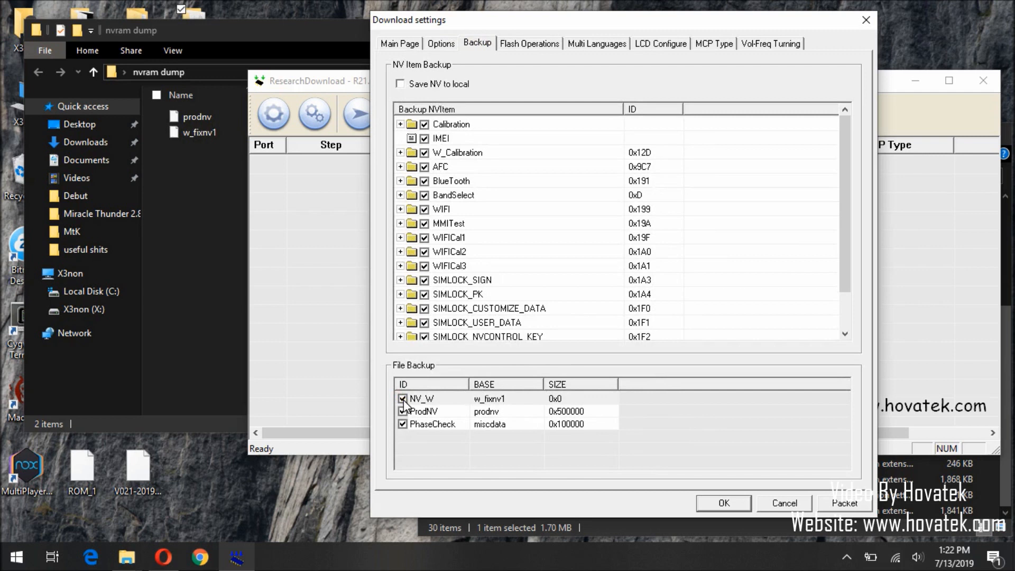
click(402, 398)
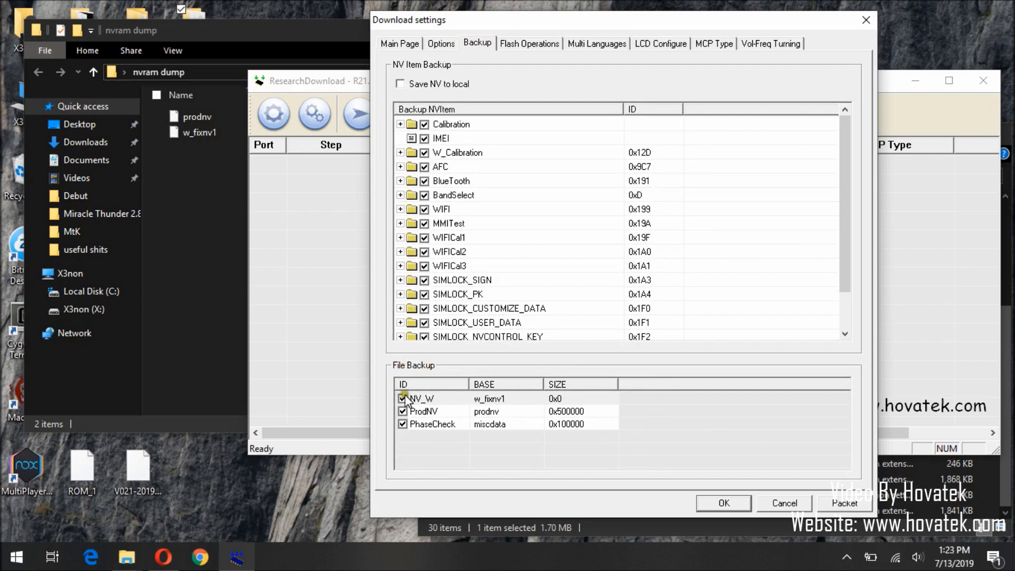
click(403, 398)
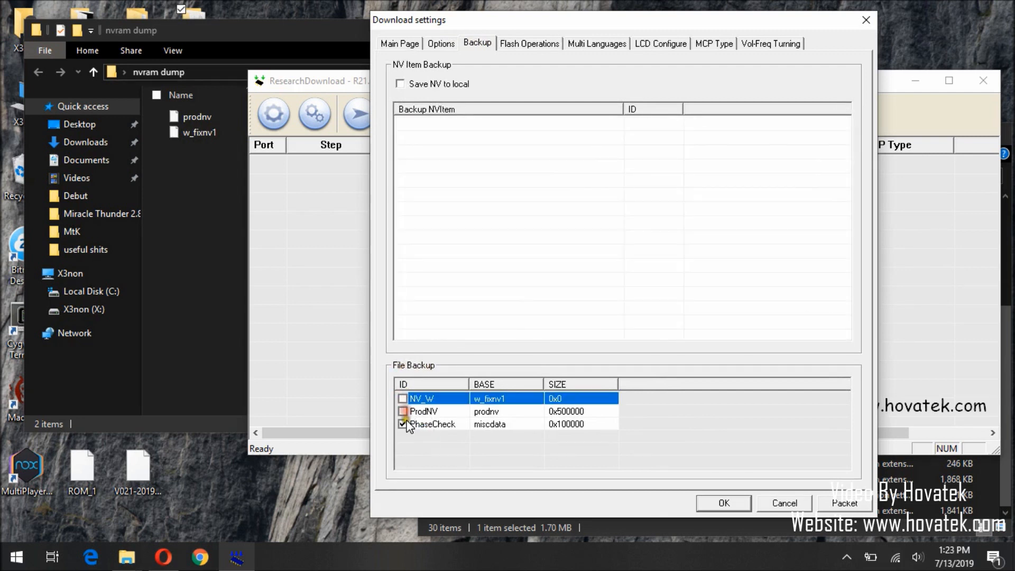
click(401, 424)
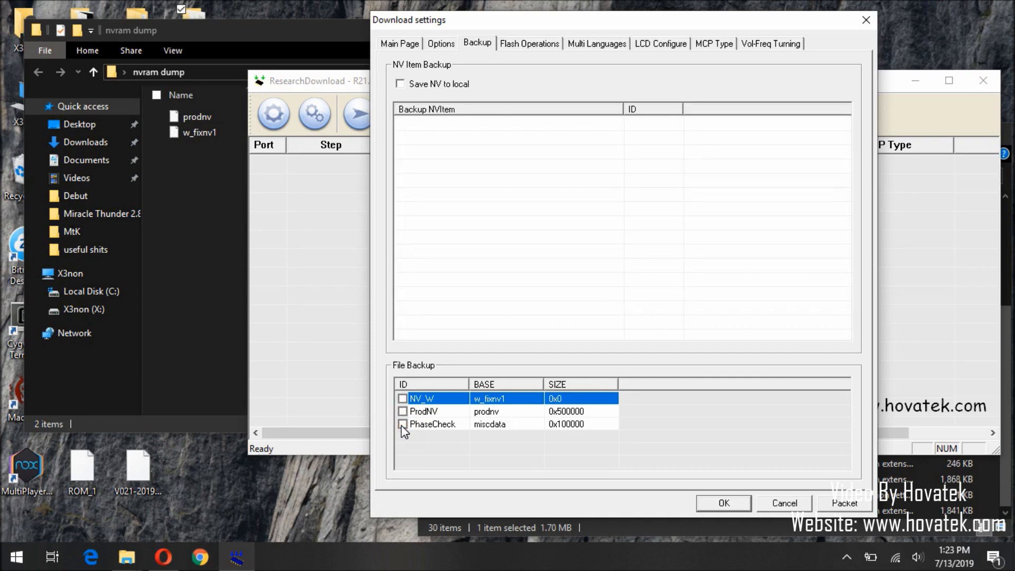
click(398, 44)
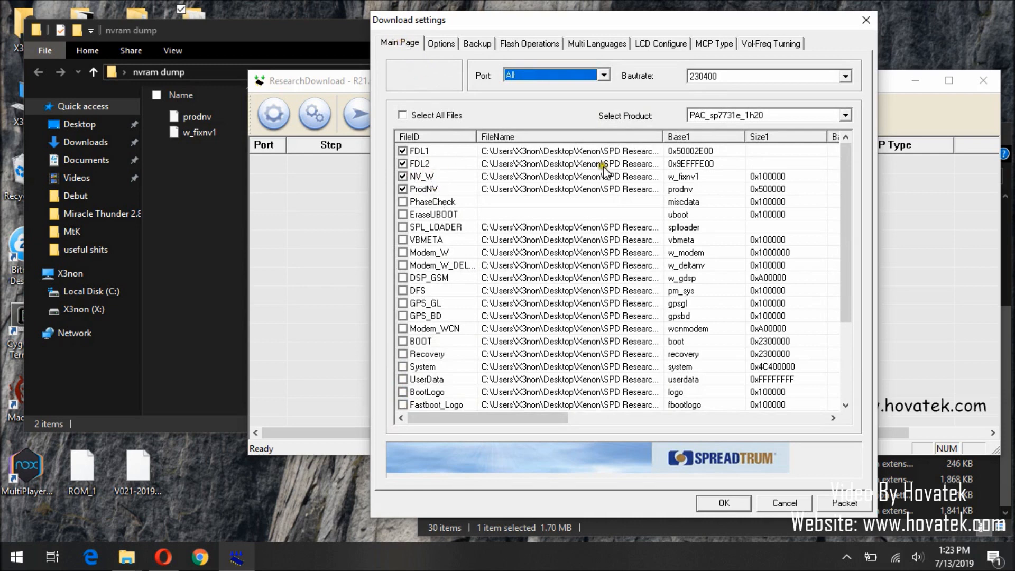
mouse_move(559, 189)
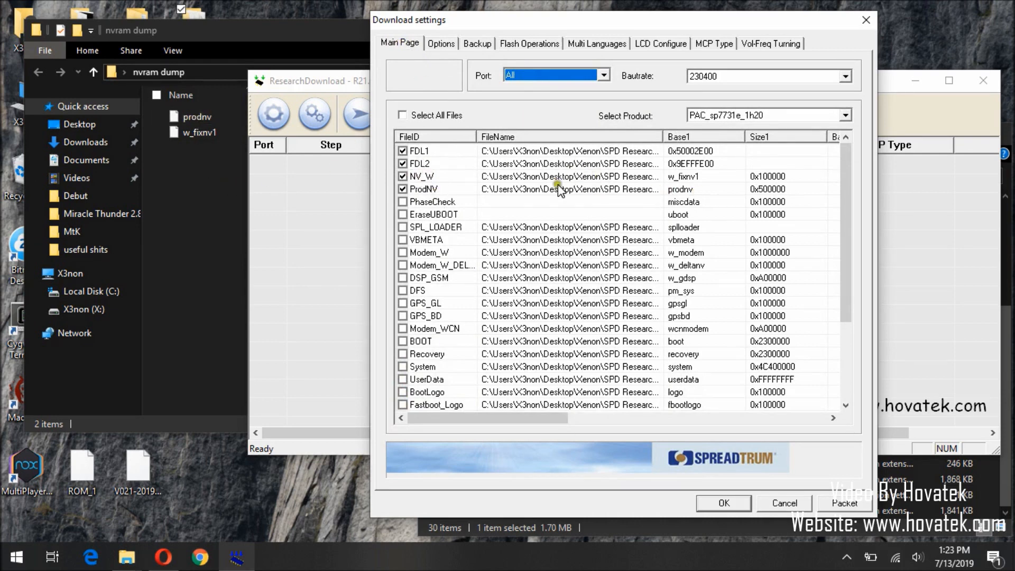
mouse_move(587, 170)
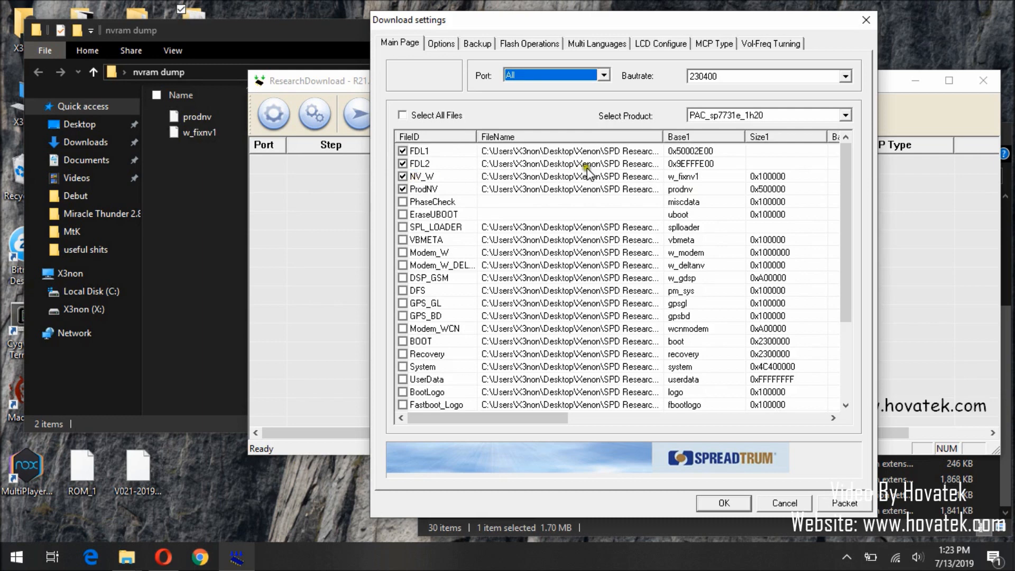
mouse_move(547, 180)
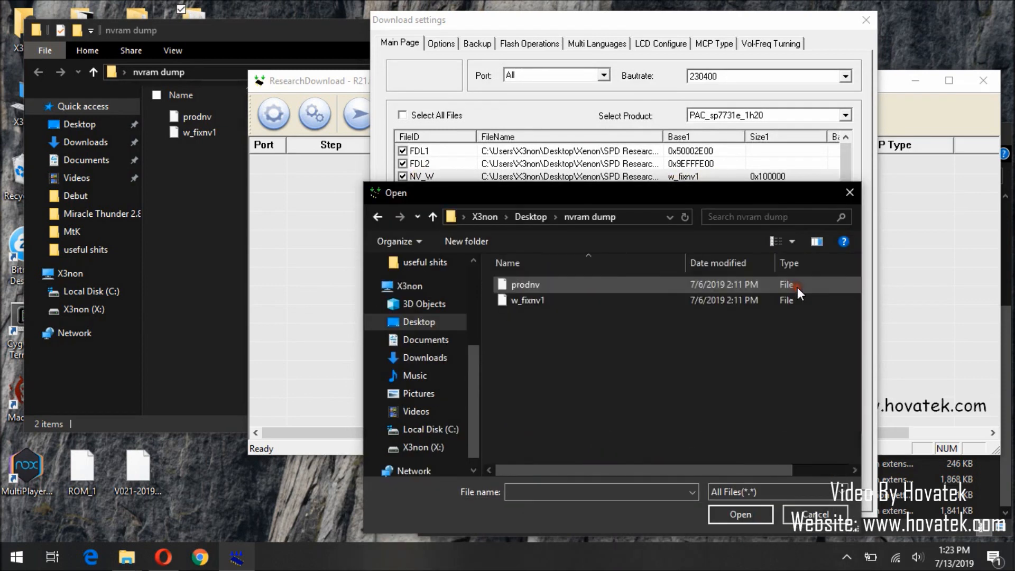
Assign w_fixnv1 to NV_W and prodnv to ProdNV from the nvram dump folder.
click(527, 300)
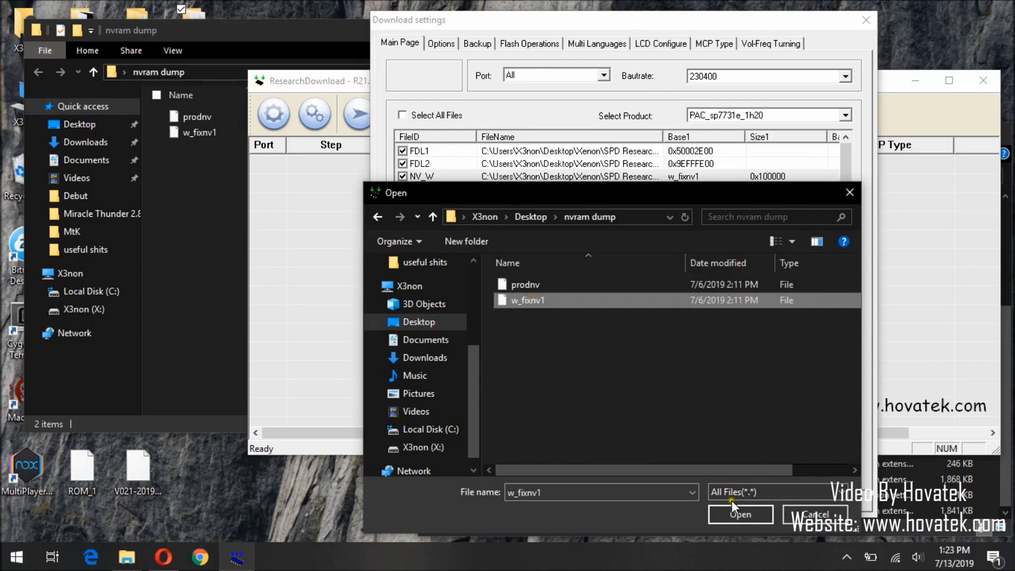
click(740, 514)
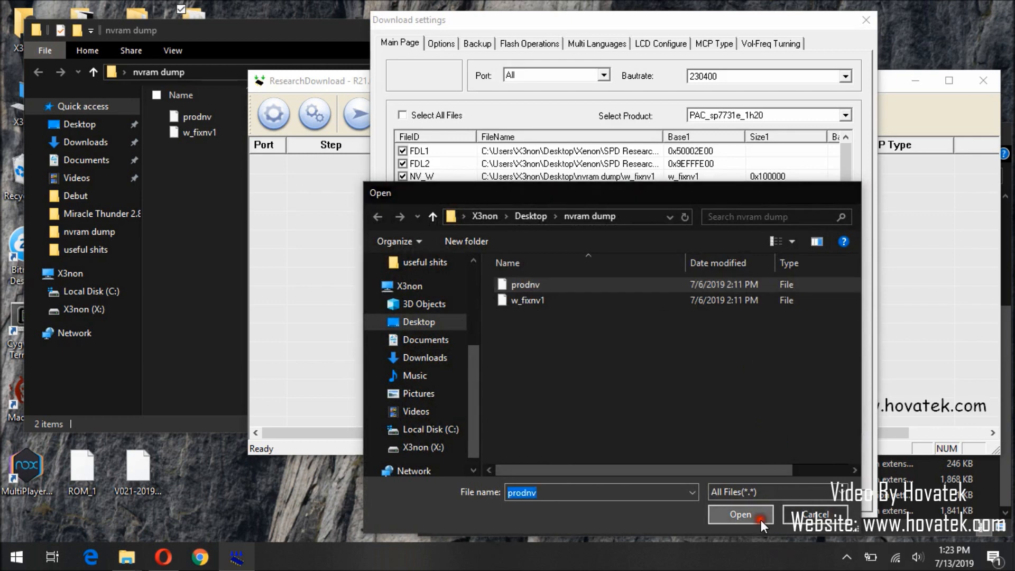
click(739, 514)
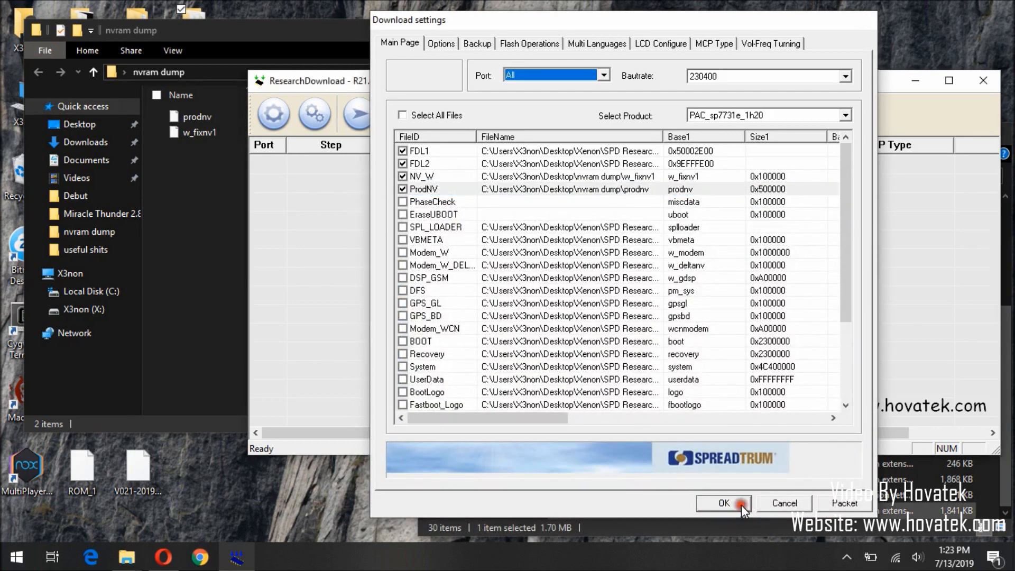
Save the download settings, start downloading and accept the IMEI erase warning.
click(723, 502)
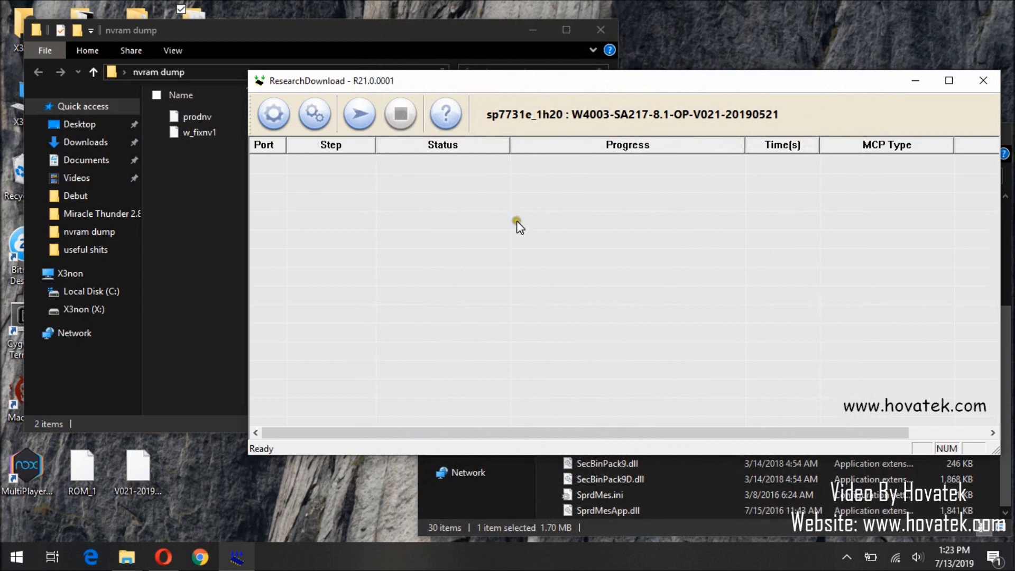
click(358, 114)
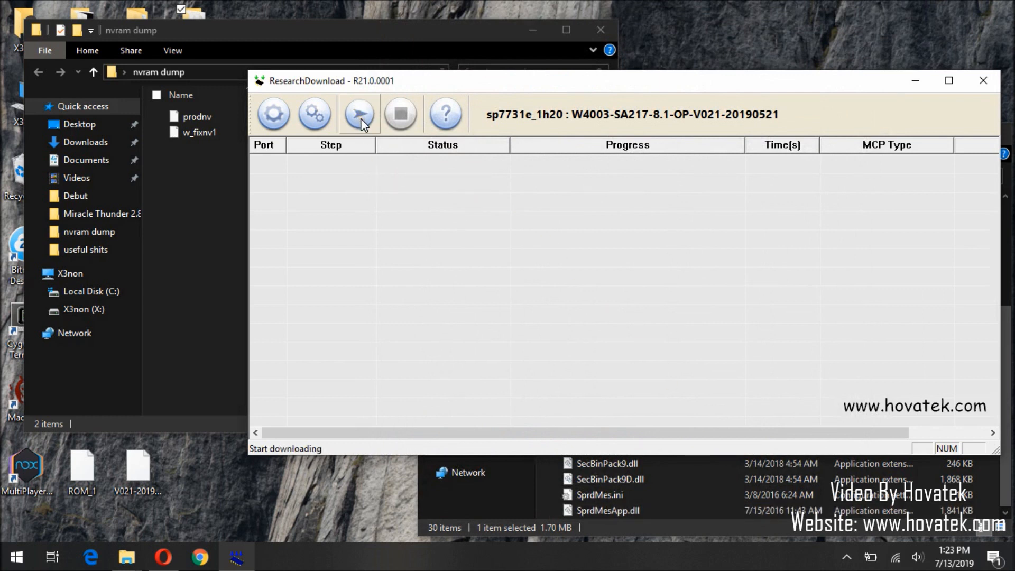
click(359, 114)
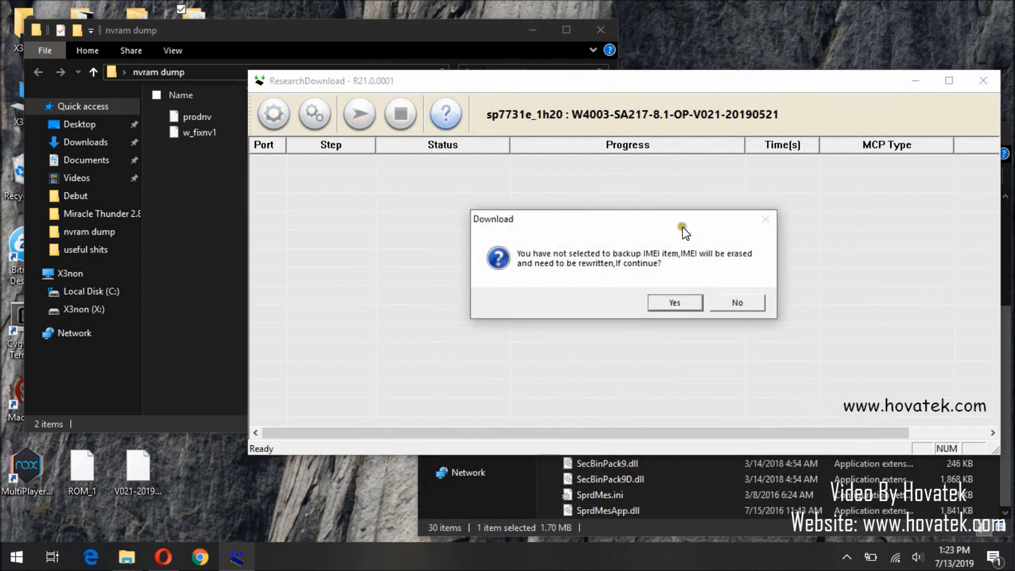
mouse_move(659, 259)
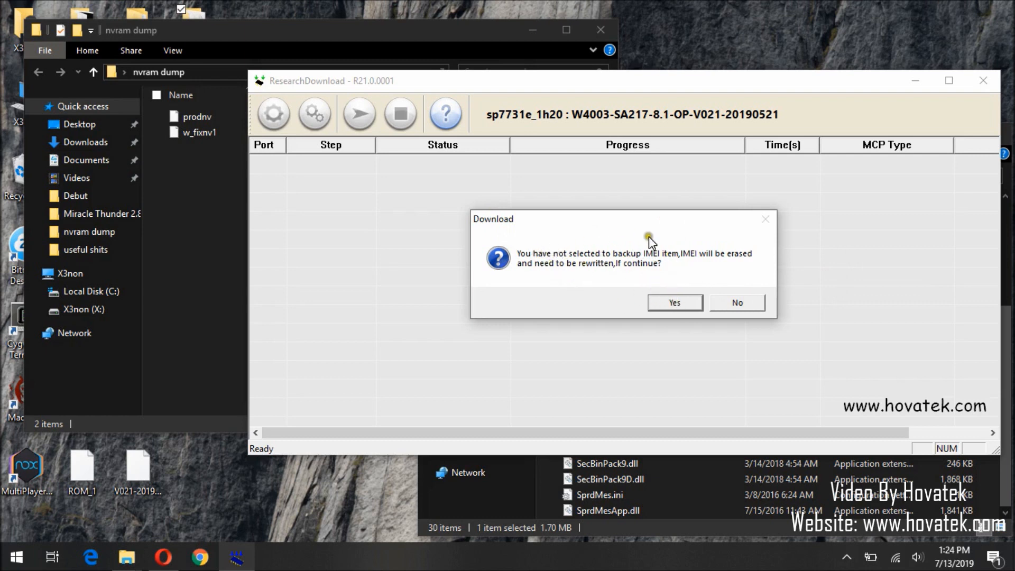
click(673, 302)
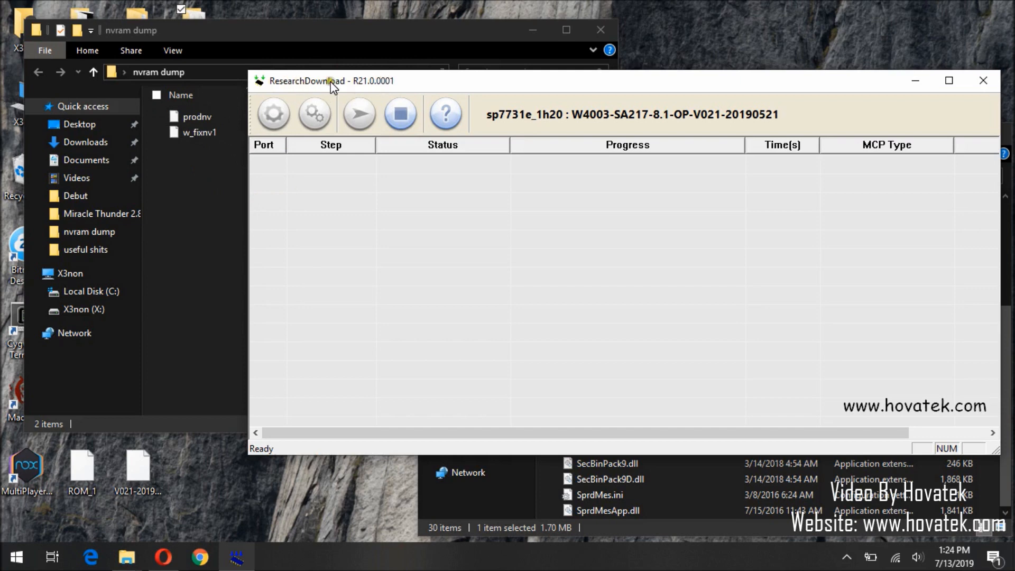
mouse_move(468, 220)
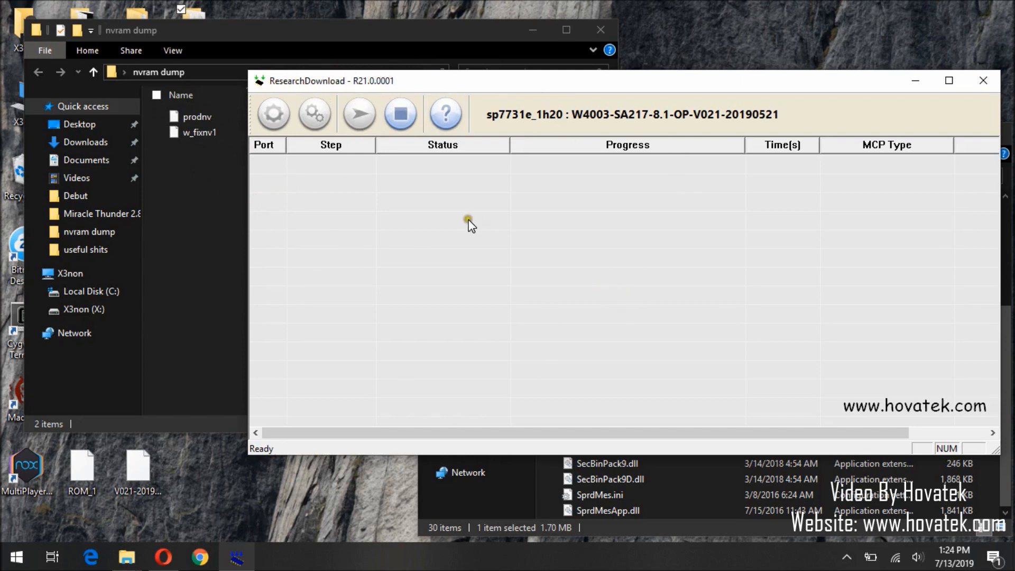